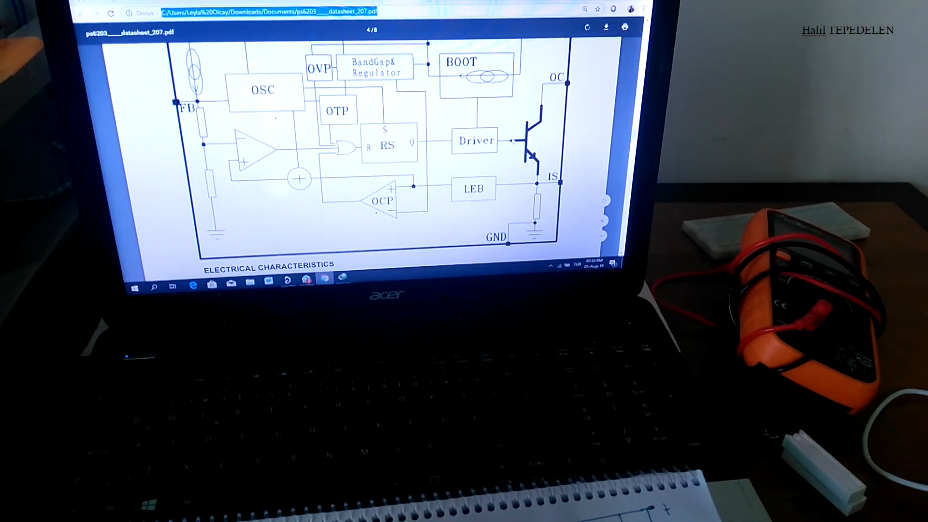
{"action": "scroll", "scroll_direction": "up", "scroll_amount": 3}
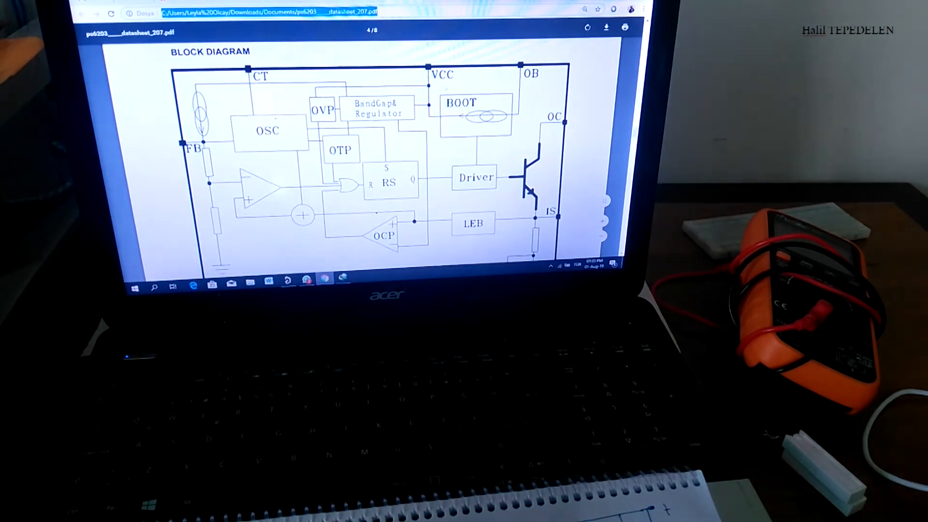
{"action": "scroll", "scroll_direction": "down", "scroll_amount": 3}
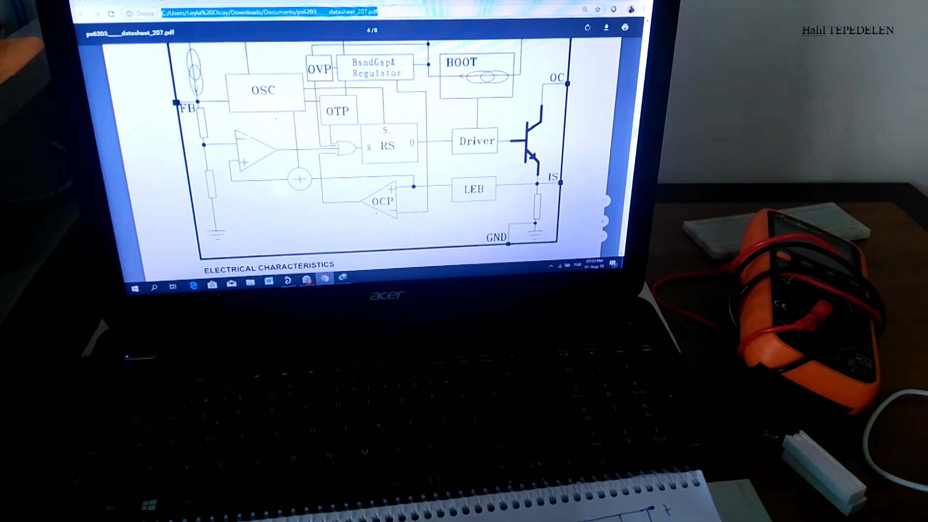
{"action": "scroll", "scroll_direction": "down", "scroll_amount": 3}
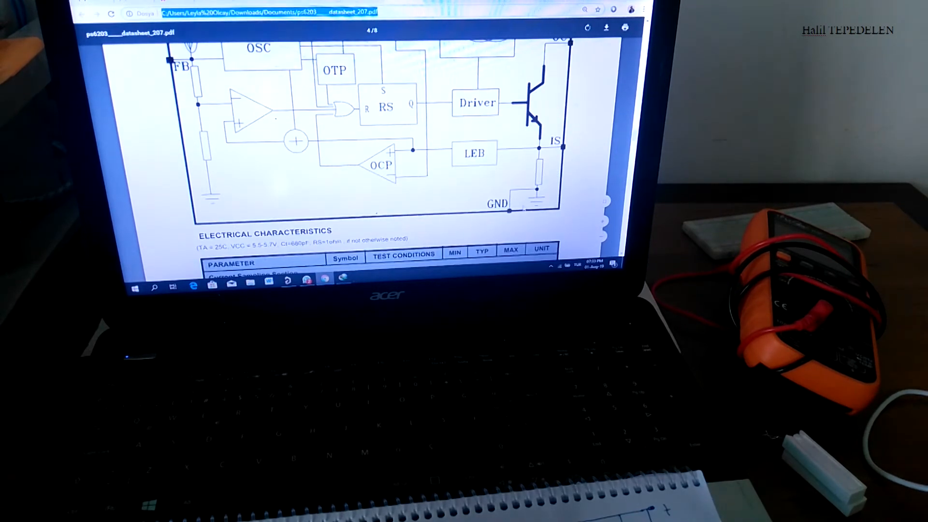
{"action": "scroll", "scroll_direction": "down", "scroll_amount": 3}
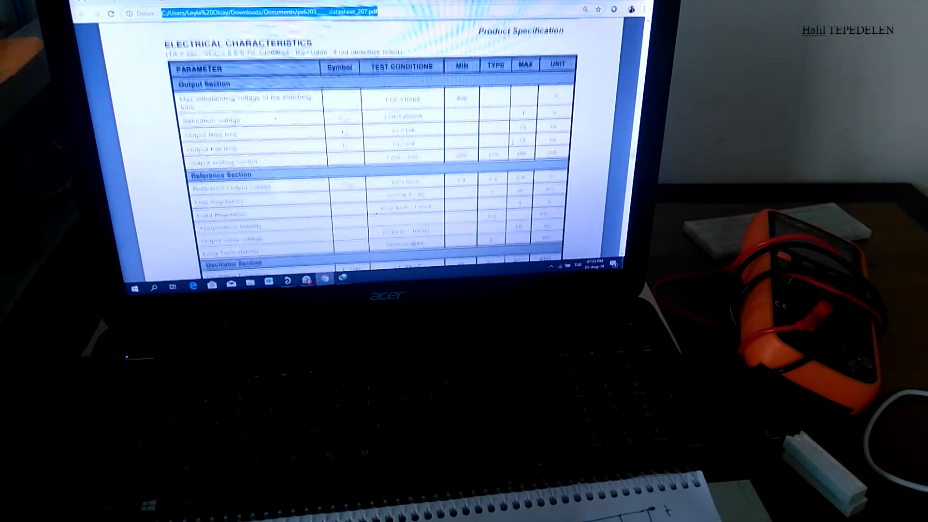
{"action": "scroll", "scroll_direction": "down", "scroll_amount": 3}
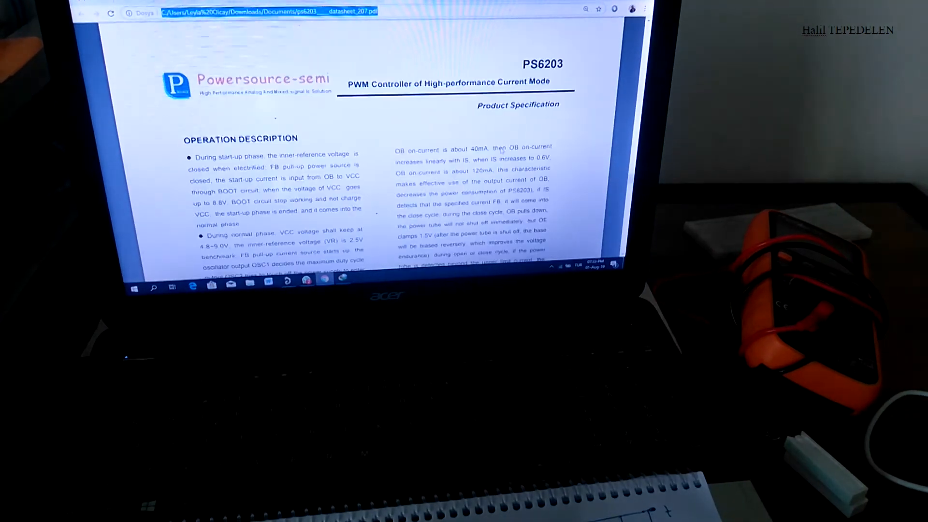
{"action": "scroll", "scroll_direction": "down", "scroll_amount": 3}
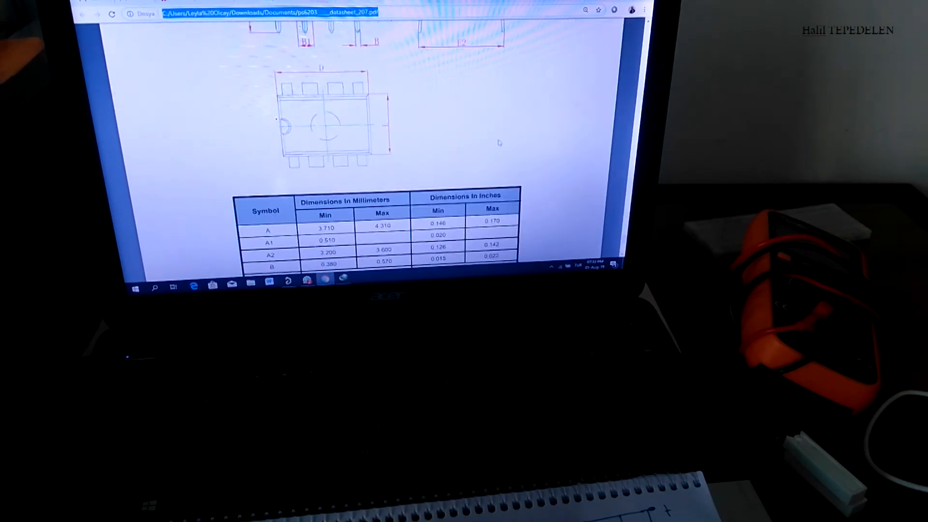
{"action": "scroll", "scroll_direction": "up", "scroll_amount": 3}
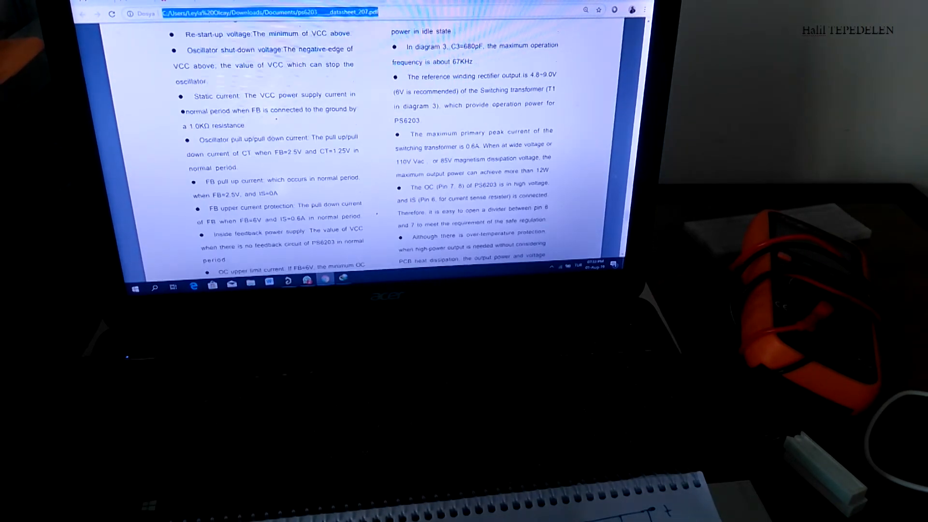
{"action": "scroll", "scroll_direction": "down", "scroll_amount": 3}
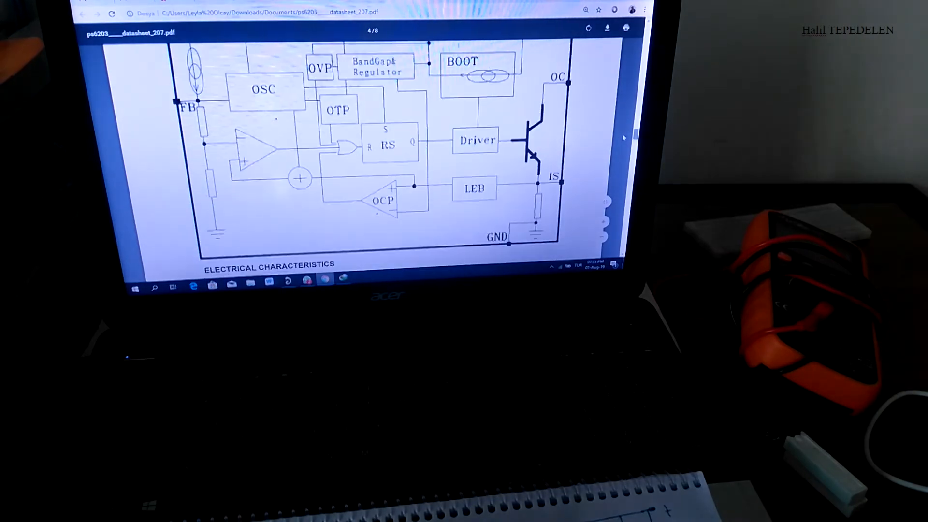